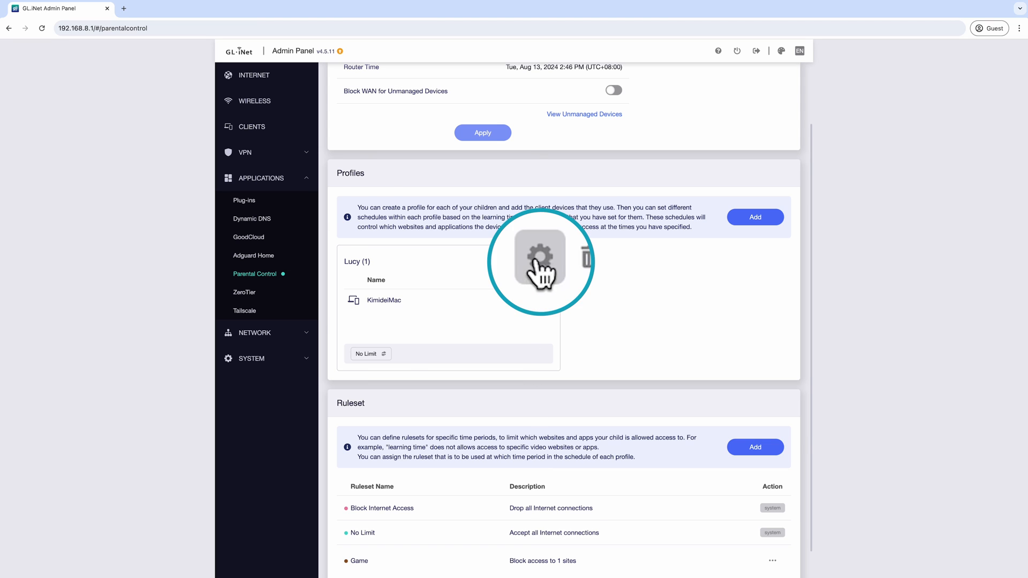
{"action": "left_click", "coordinate": [541, 258]}
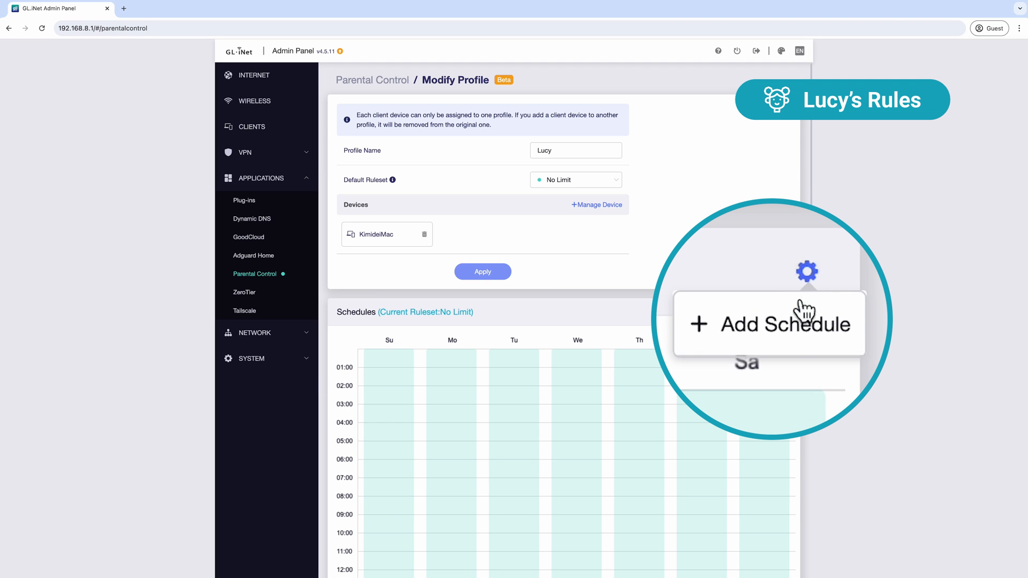
{"action": "left_click", "coordinate": [770, 324]}
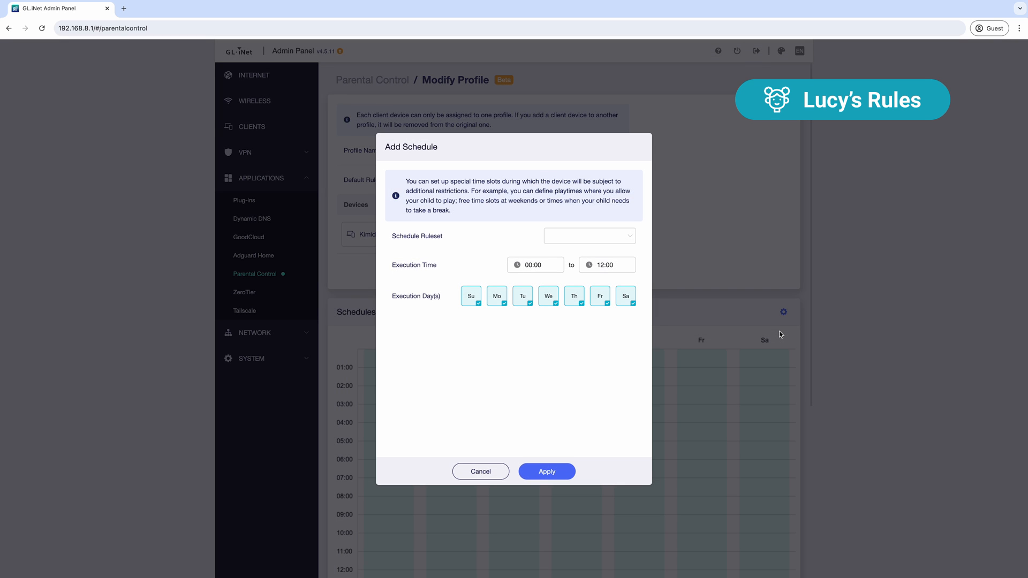
{"action": "left_click", "coordinate": [589, 236]}
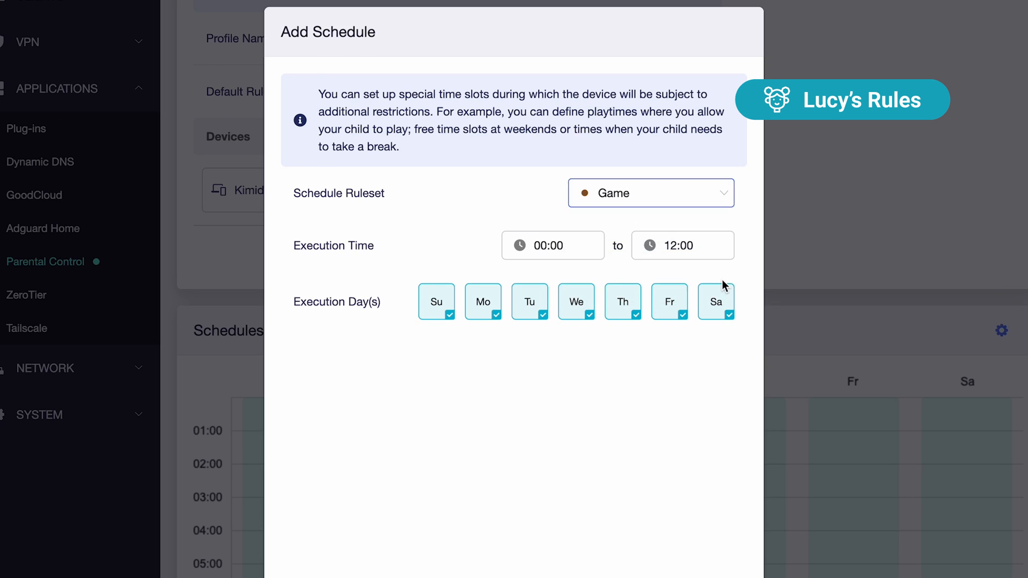